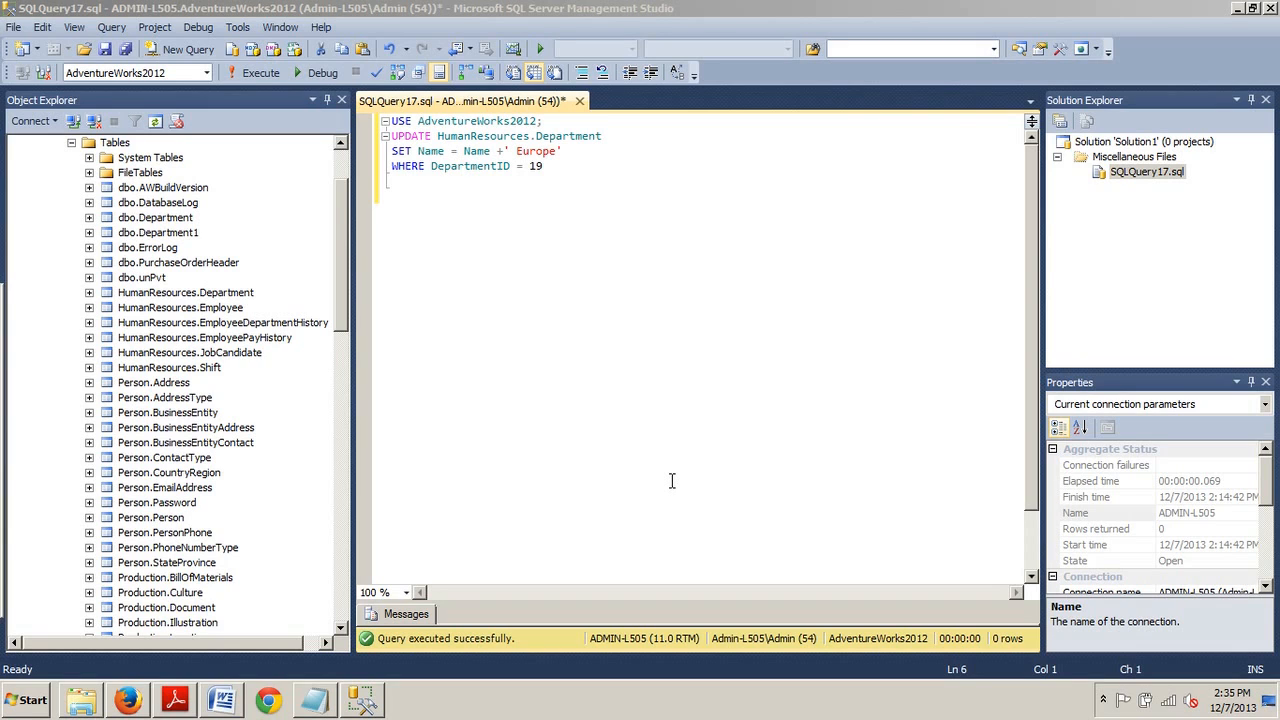
mouse_move(413, 158)
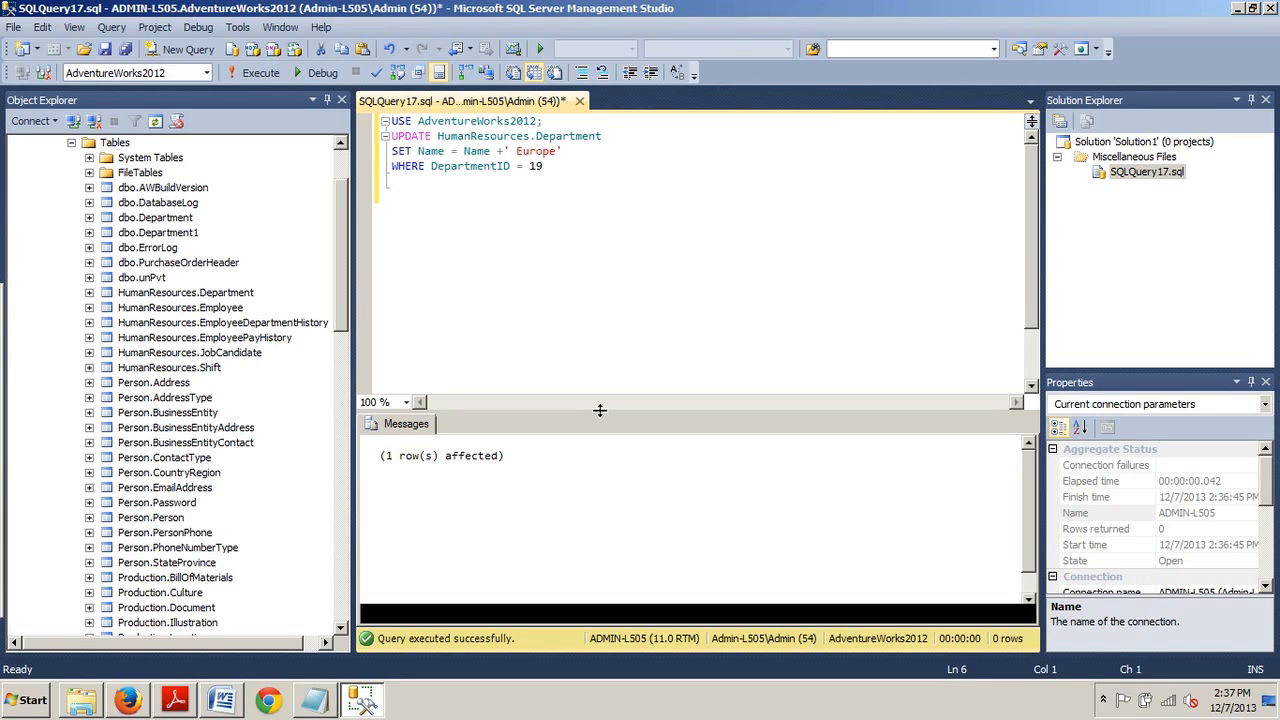
Step: Clear the previous UPDATE from the query editor and bring up the Word scripts
left_click(392, 195)
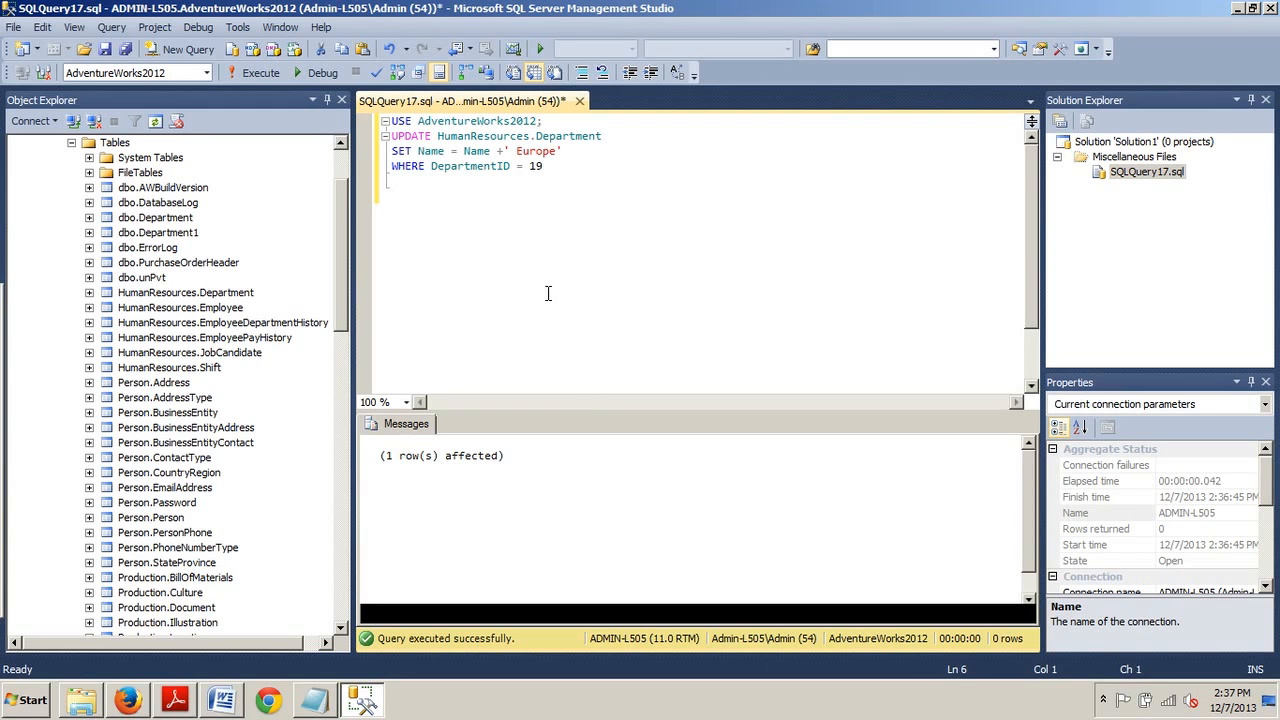
key("ctrl+a")
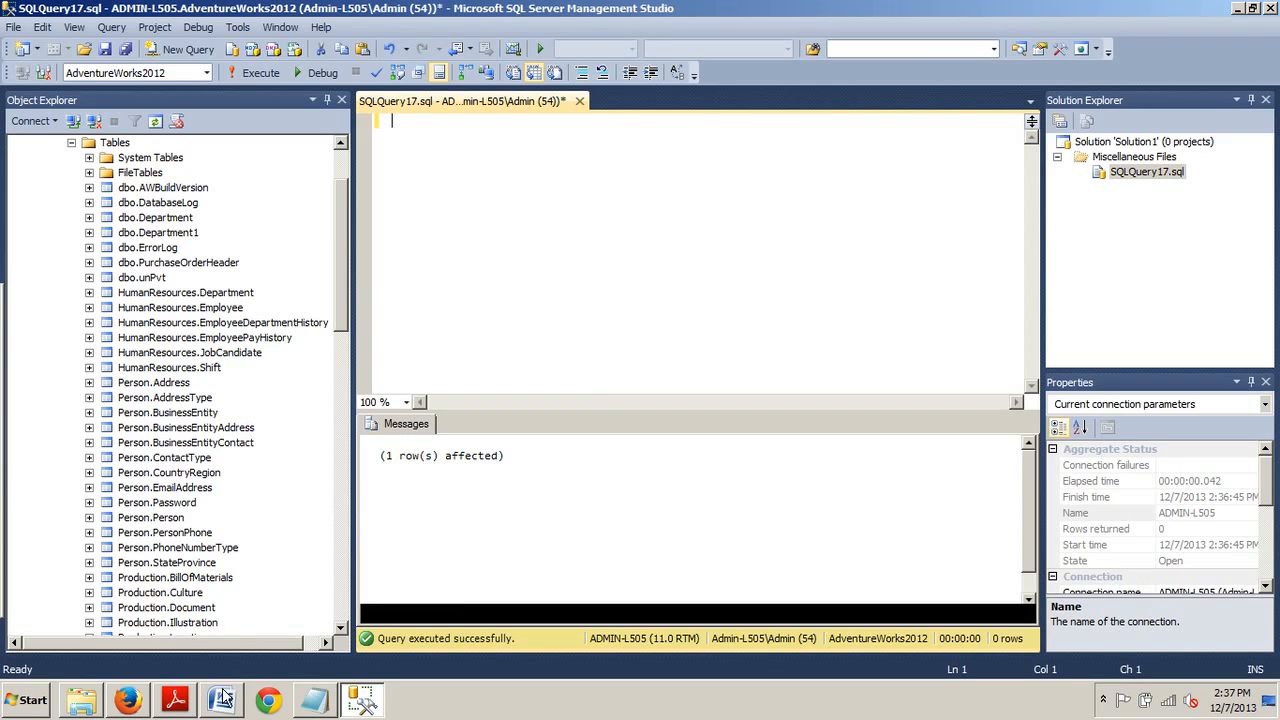
left_click(221, 699)
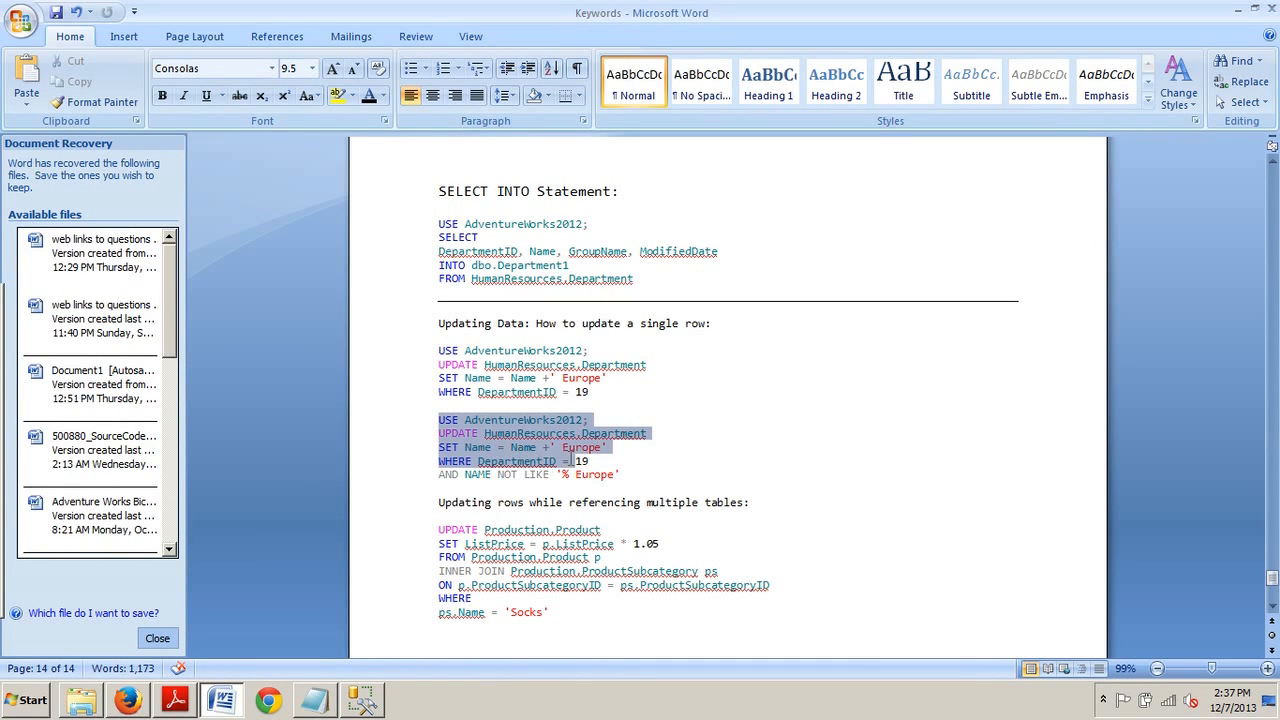
Step: Copy the department 19 UPDATE guarded by AND NAME NOT LIKE '% Europe' into SSMS
right_click(517, 450)
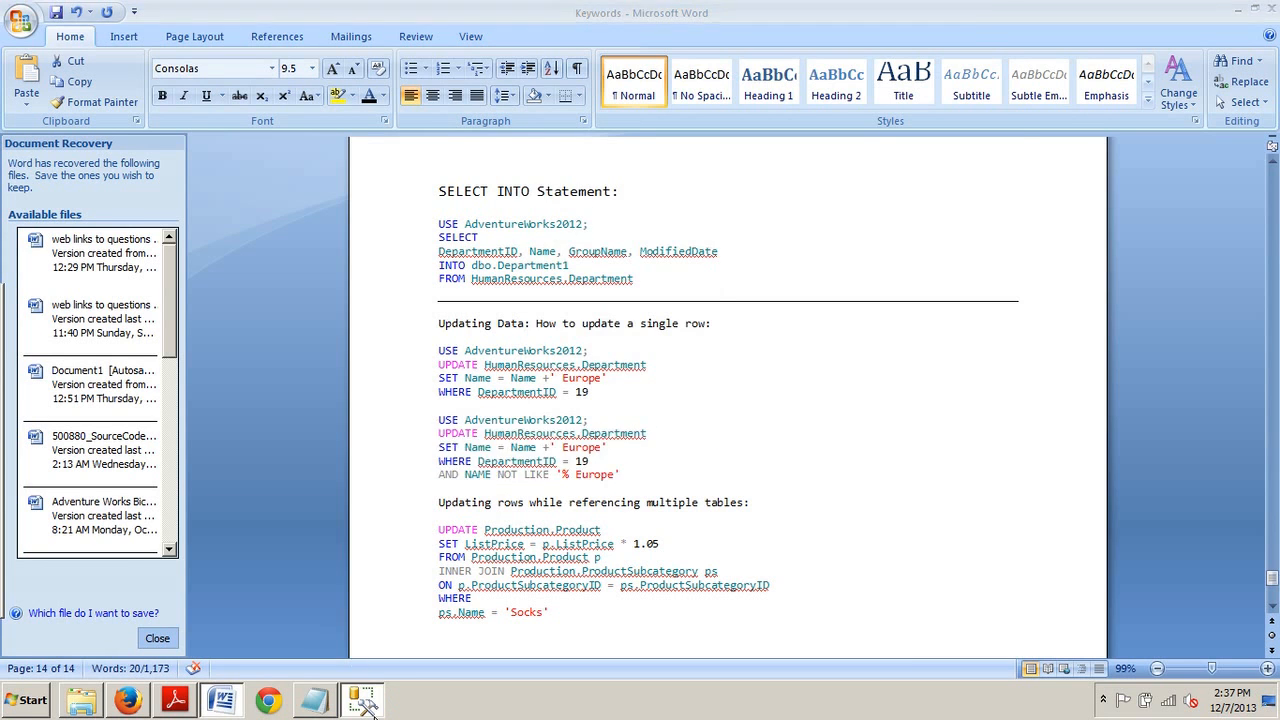
left_click(362, 699)
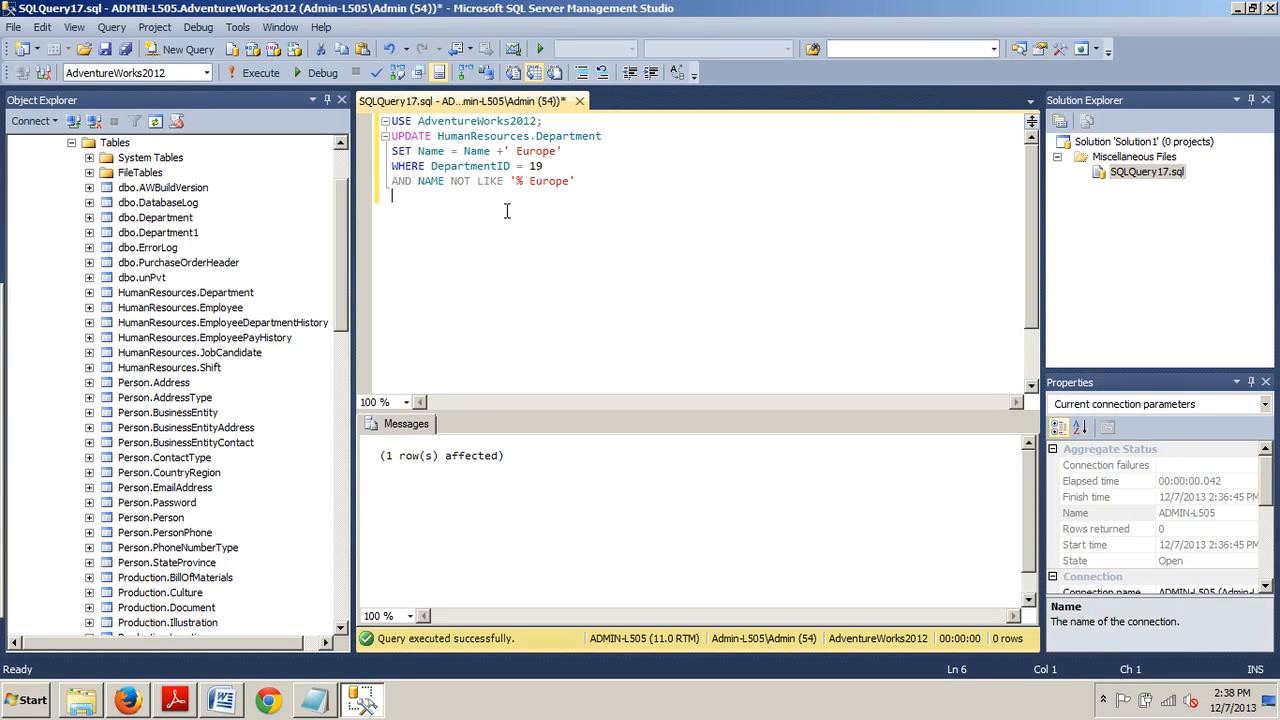
mouse_move(474, 212)
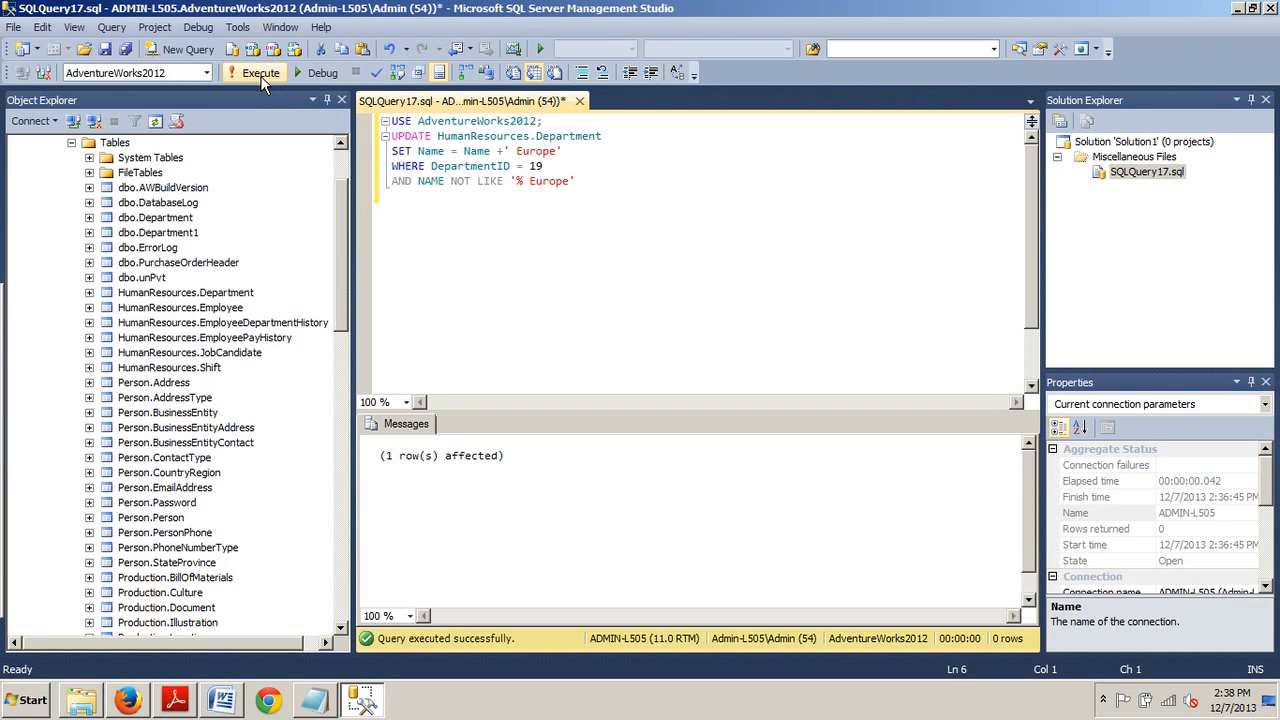
Step: Execute the NOT LIKE-guarded department 19 update, which changes zero rows
left_click(261, 72)
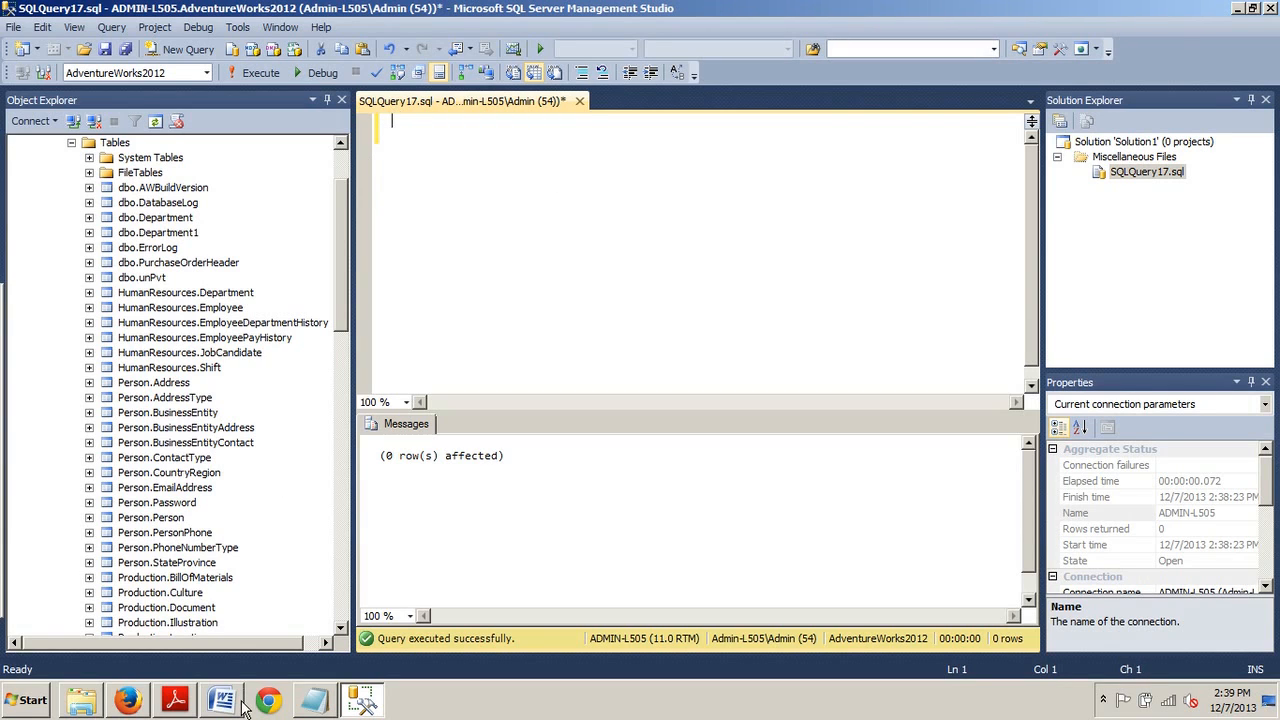
Step: Select the Product and ProductSubcategory join UPDATE raising sock prices in Word
left_click(220, 699)
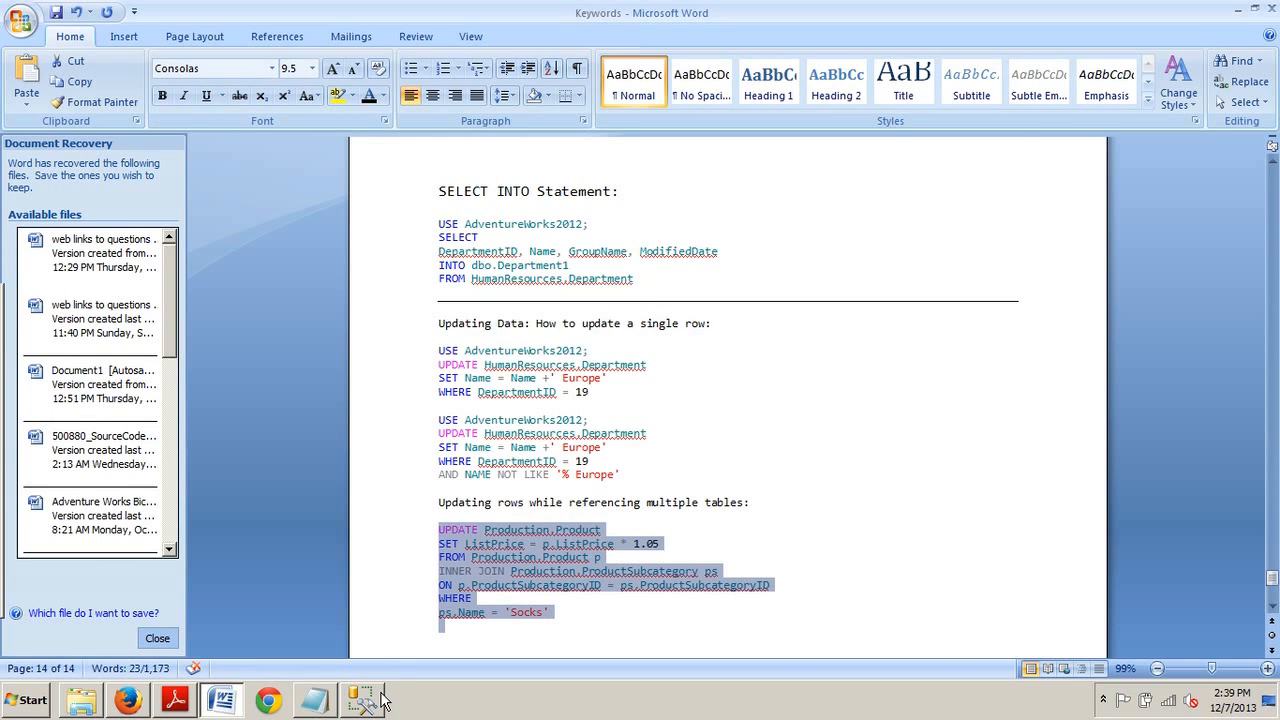
Step: Paste the Socks multi-table price UPDATE into the SSMS query editor
left_click(361, 699)
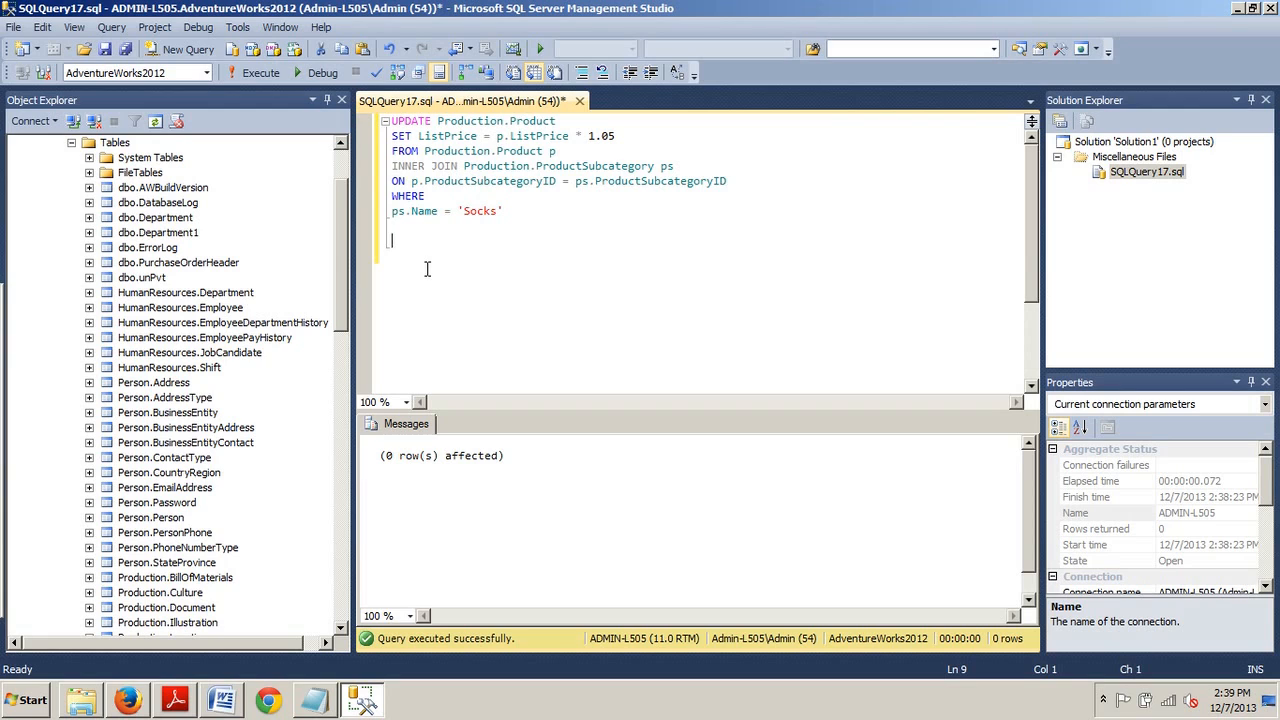
mouse_move(224, 584)
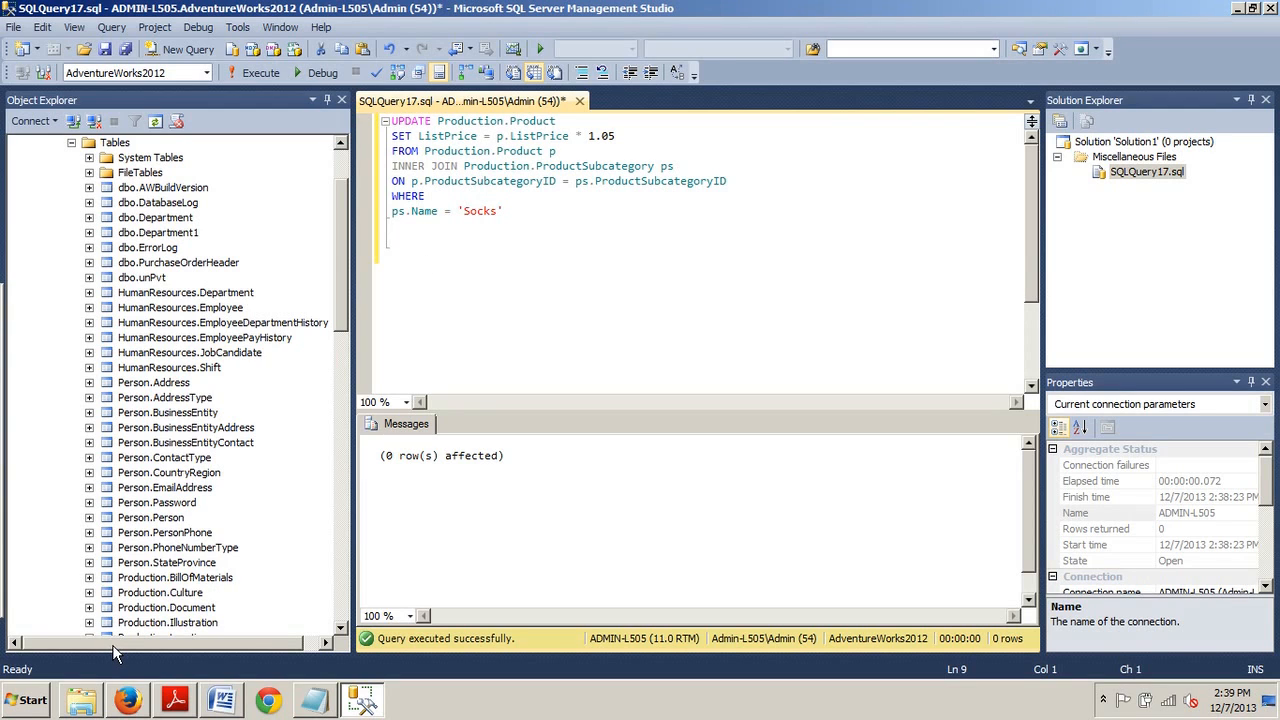
left_click(219, 699)
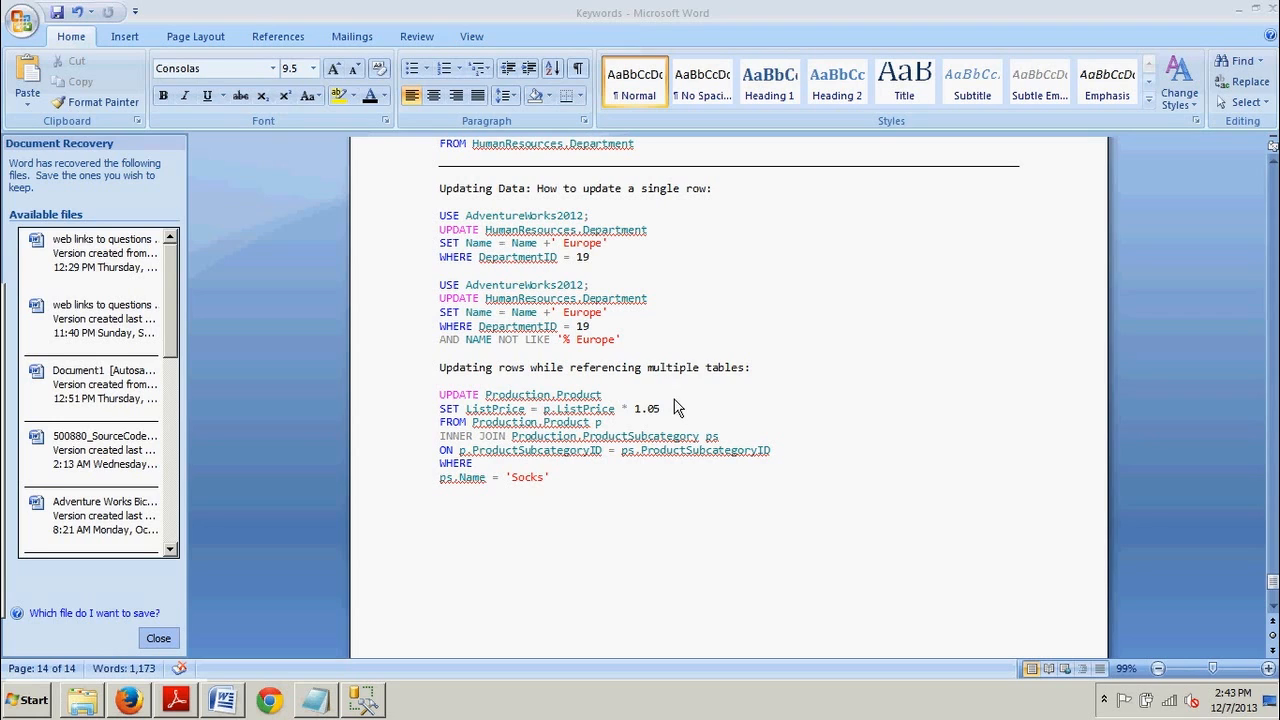
mouse_move(708, 384)
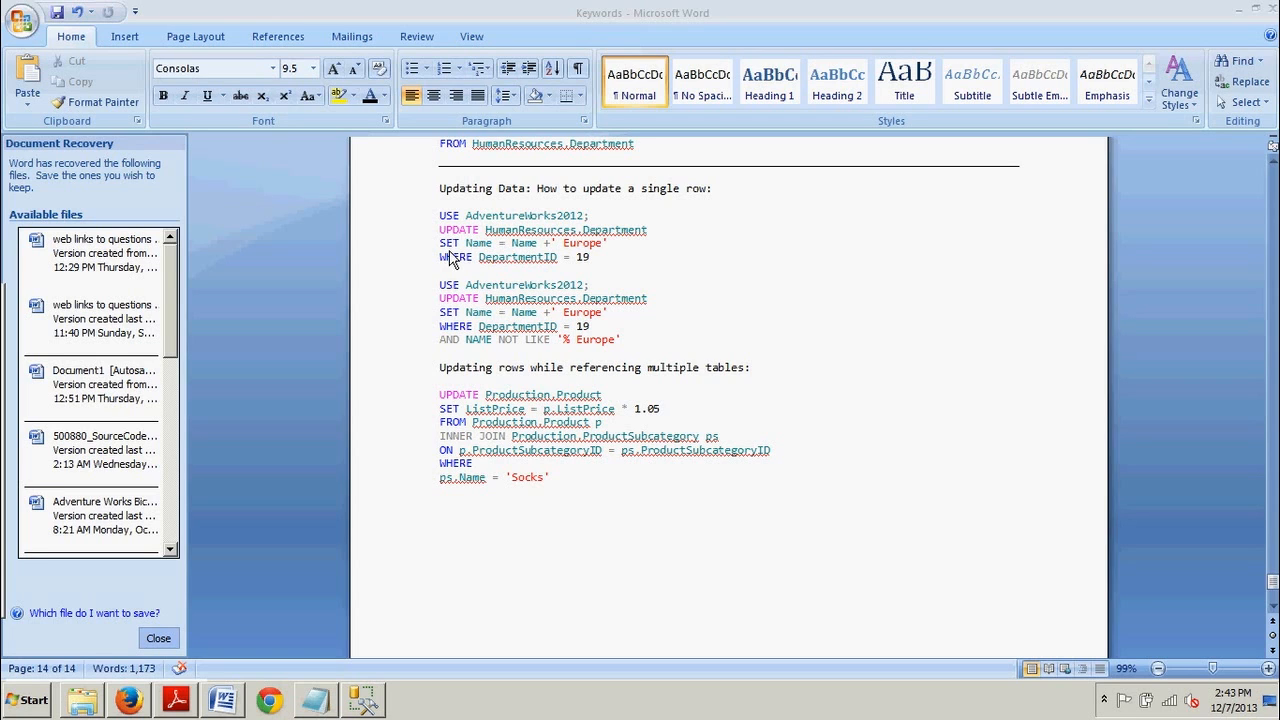
mouse_move(1199, 541)
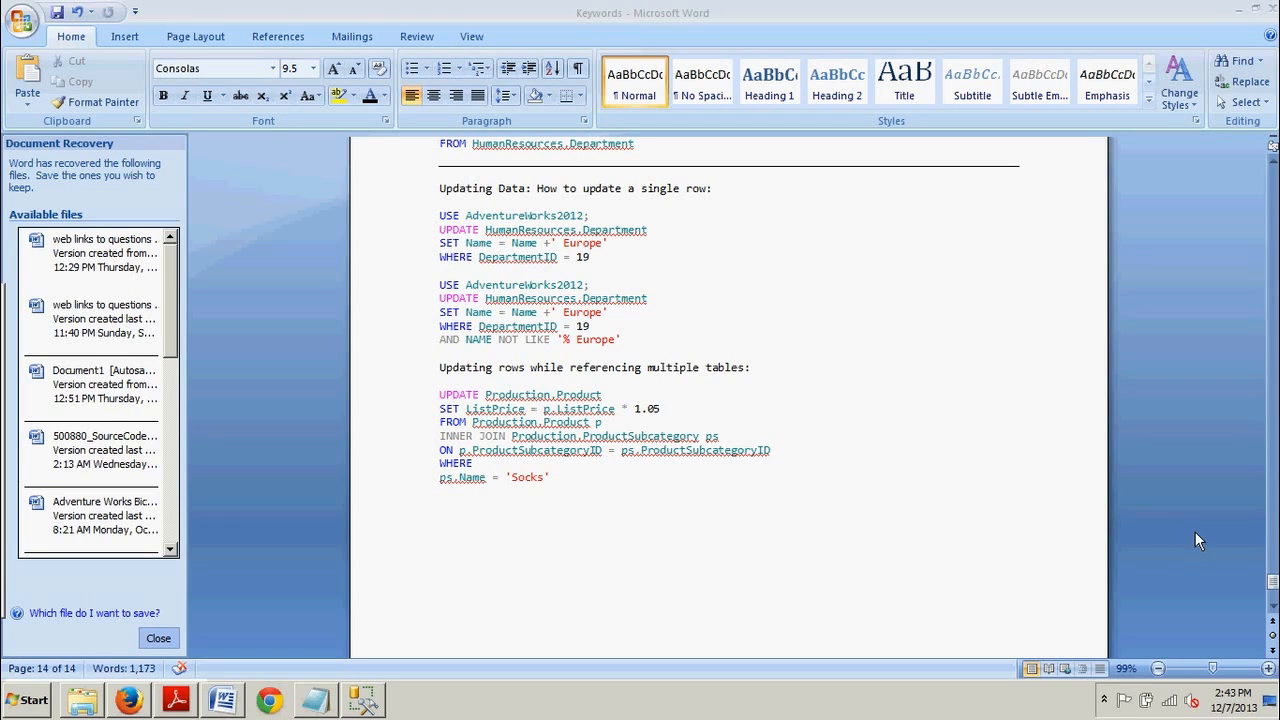
Step: Select the descending department ID, name, group and modified-date SELECT in Word
scroll("up", 3)
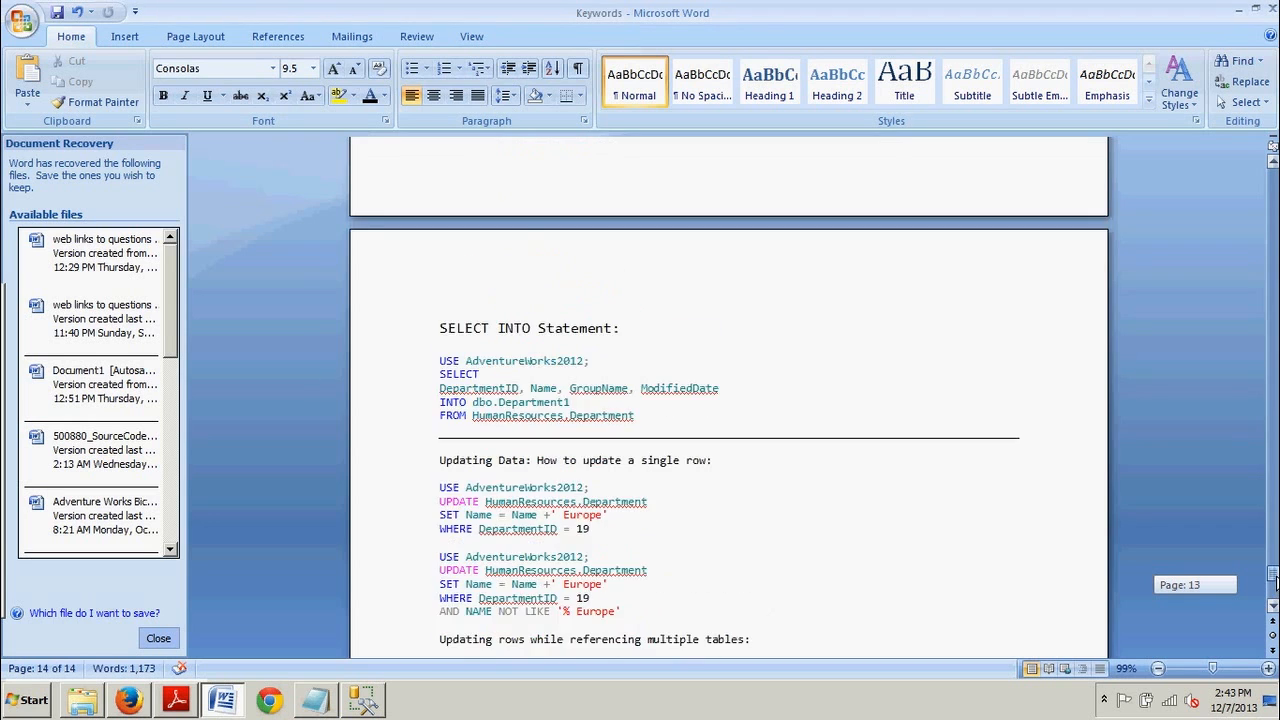
scroll("up", 3)
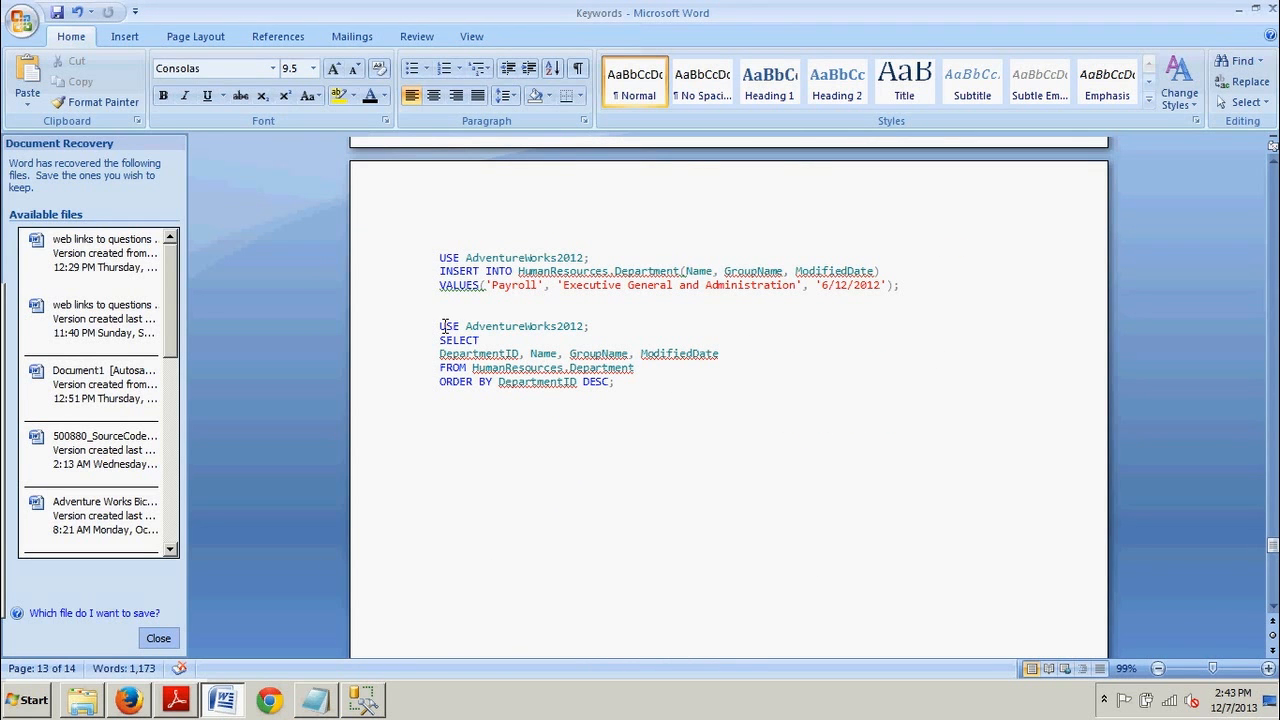
left_click_drag(440, 325, 614, 382)
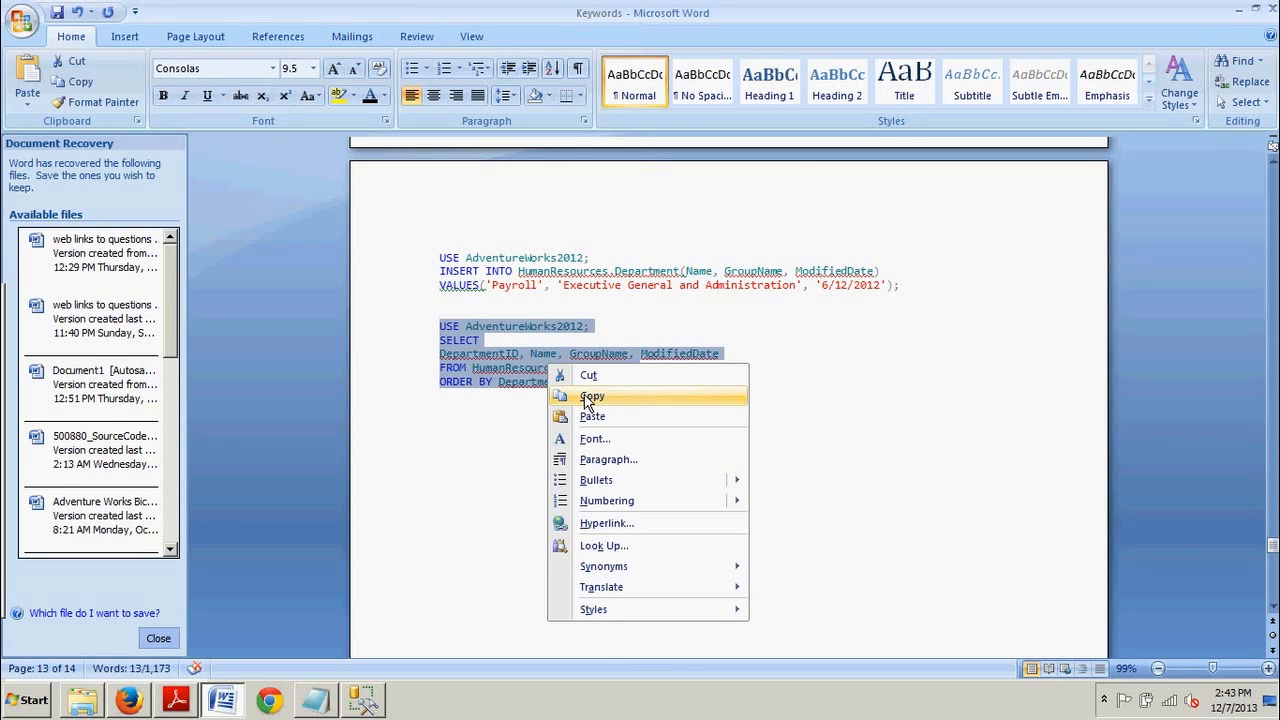
left_click(361, 699)
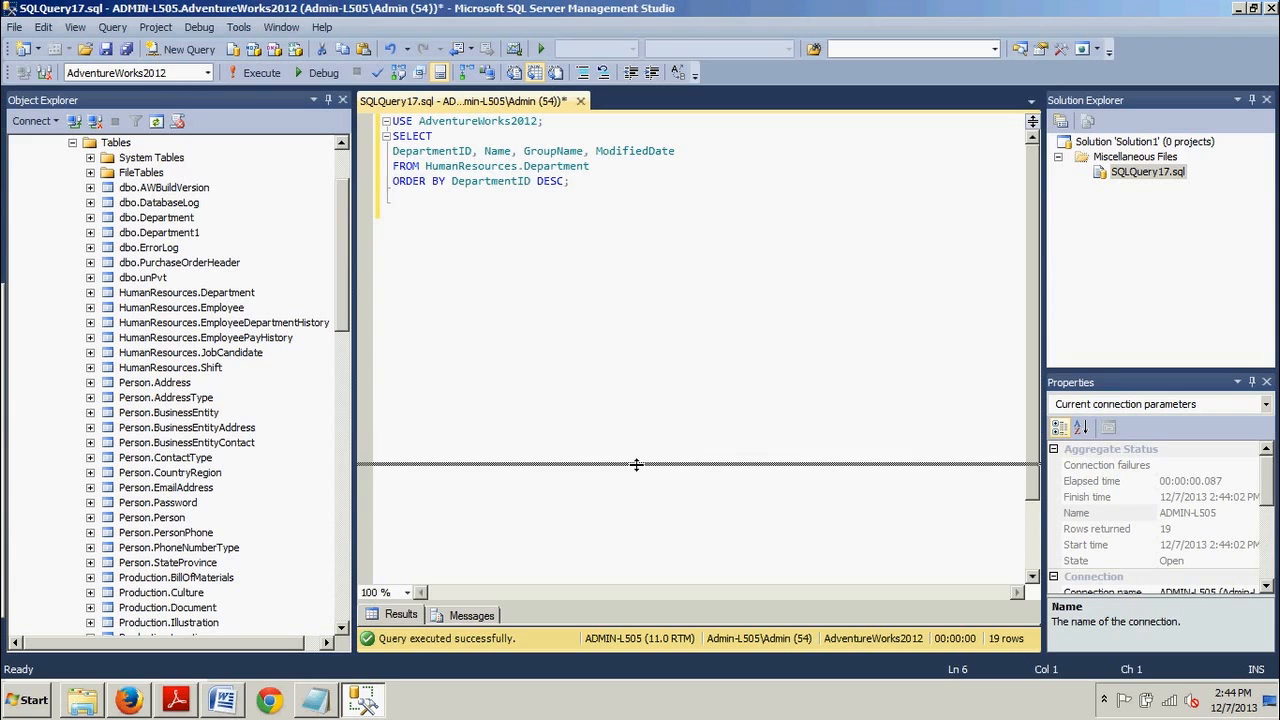
Step: Enlarge the Results grid to show all 19 departments, department 19 first
left_click_drag(636, 465, 626, 357)
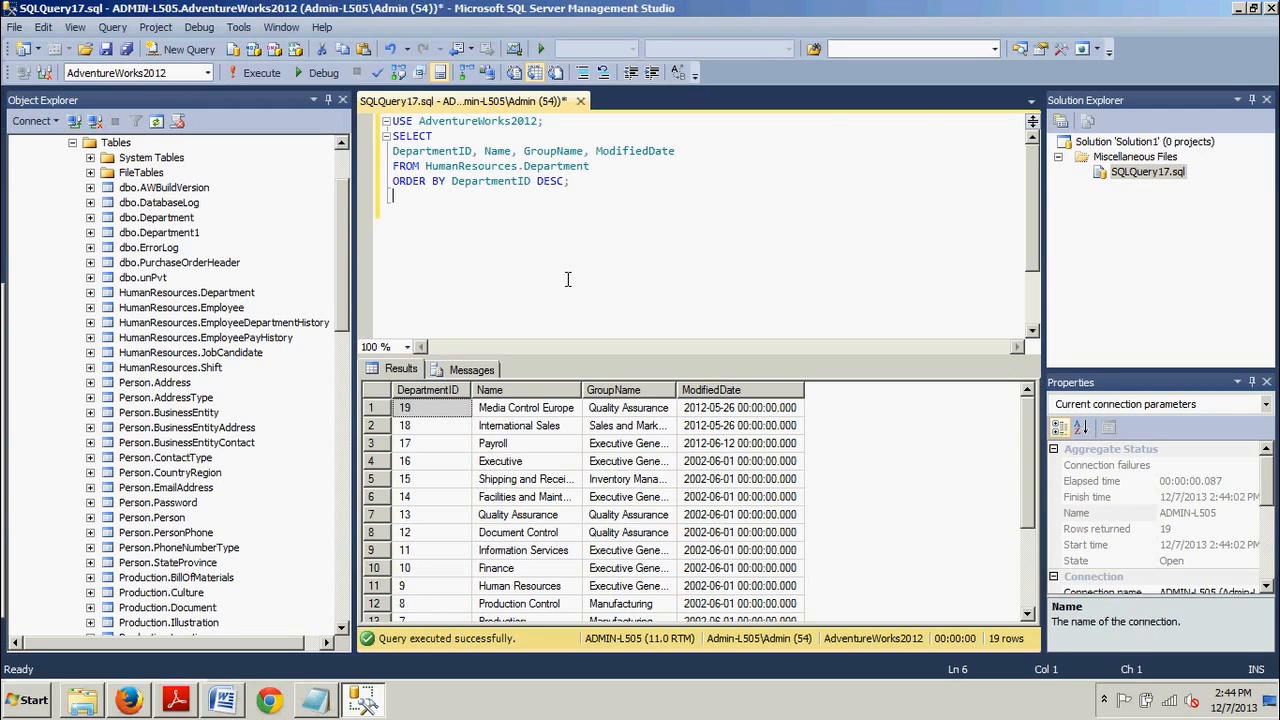
mouse_move(555, 408)
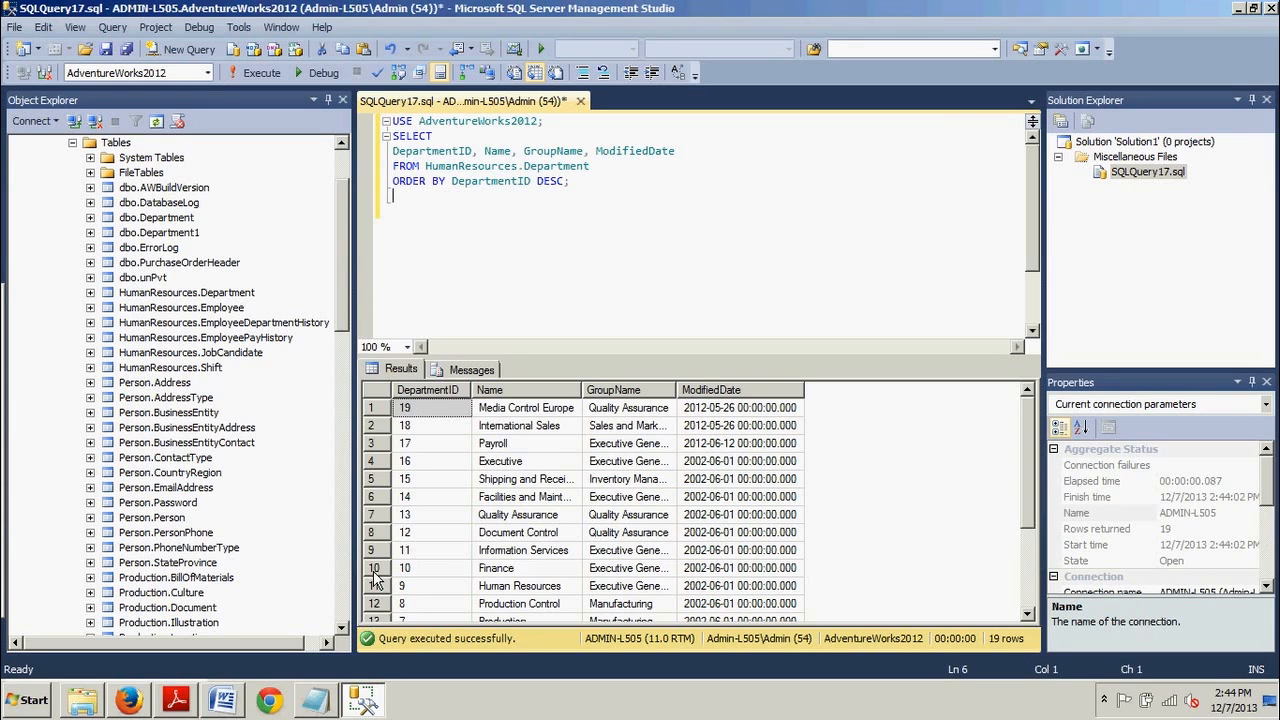
left_click(222, 699)
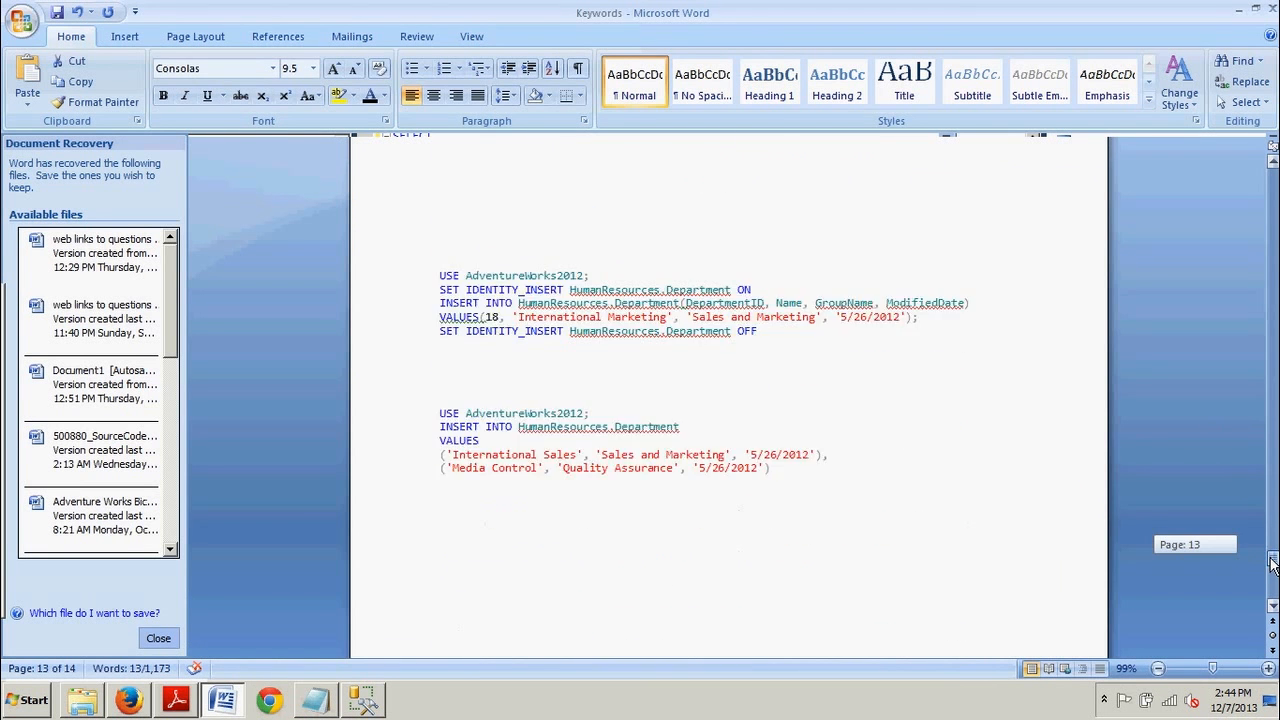
Step: Copy the 'Updating rows while referencing multiple tables' Socks 5% price UPDATE into SSMS
scroll("down", 3)
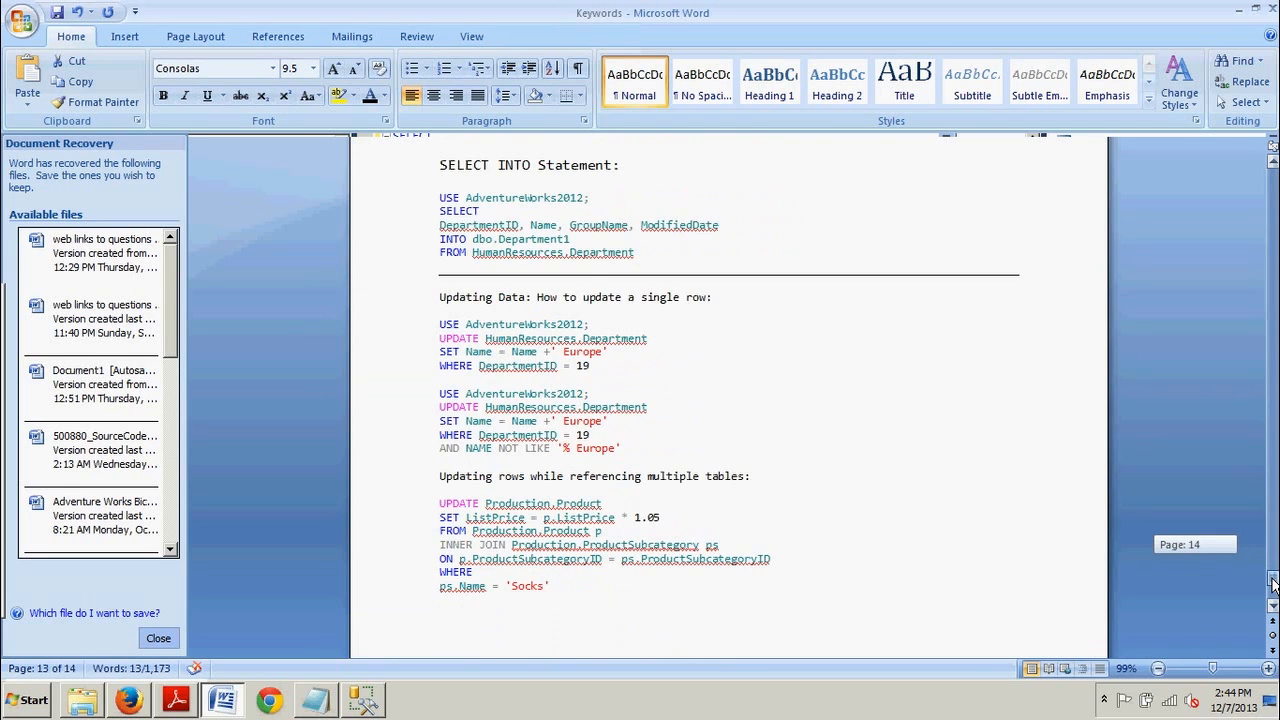
scroll("down", 3)
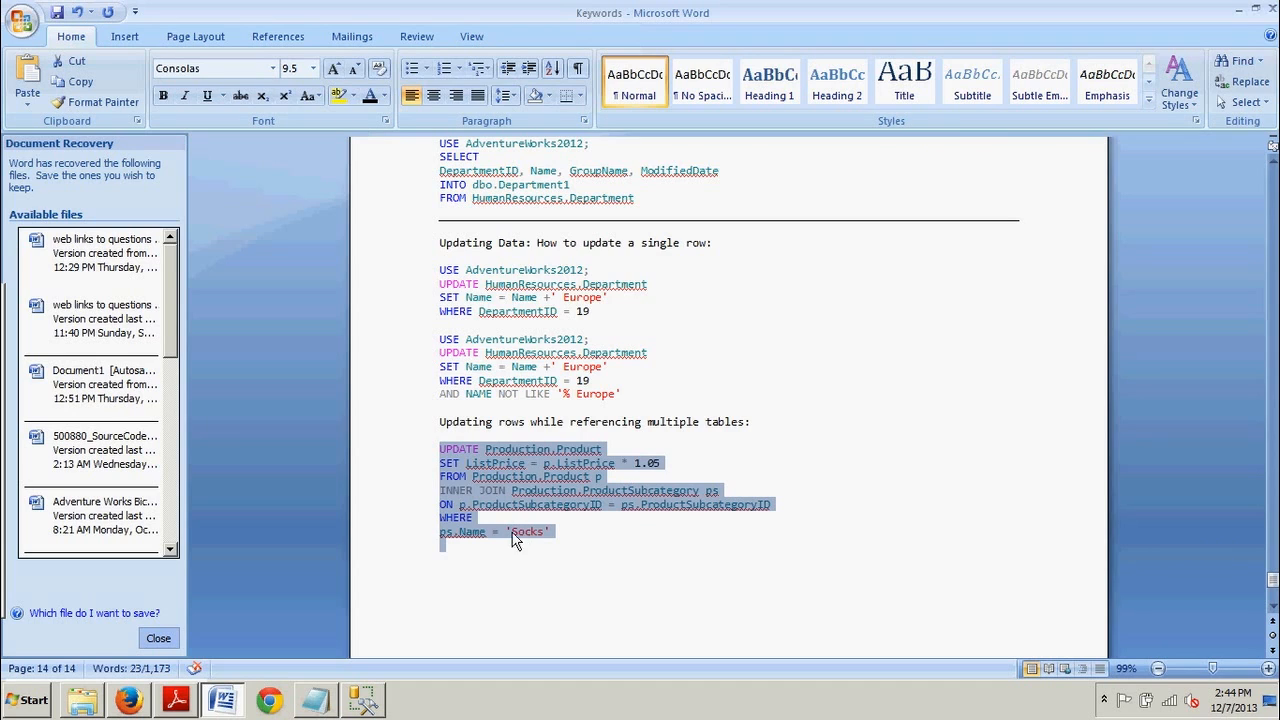
right_click(513, 535)
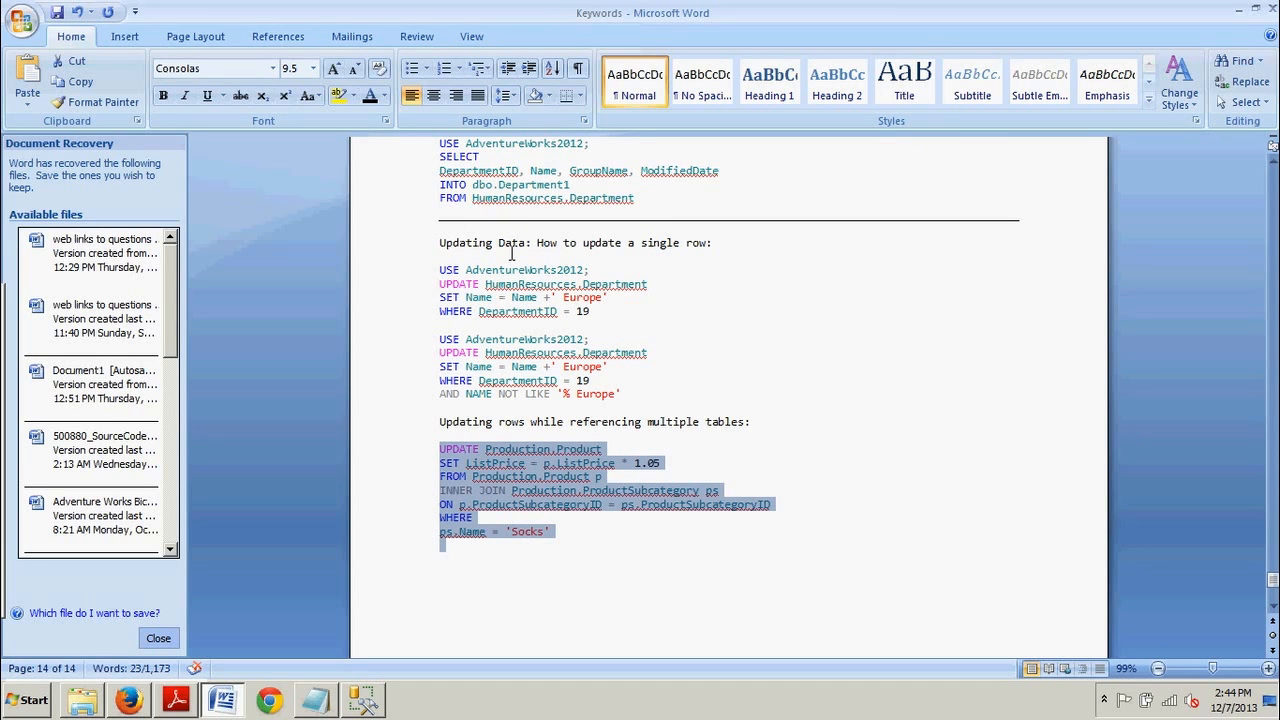
mouse_move(405, 600)
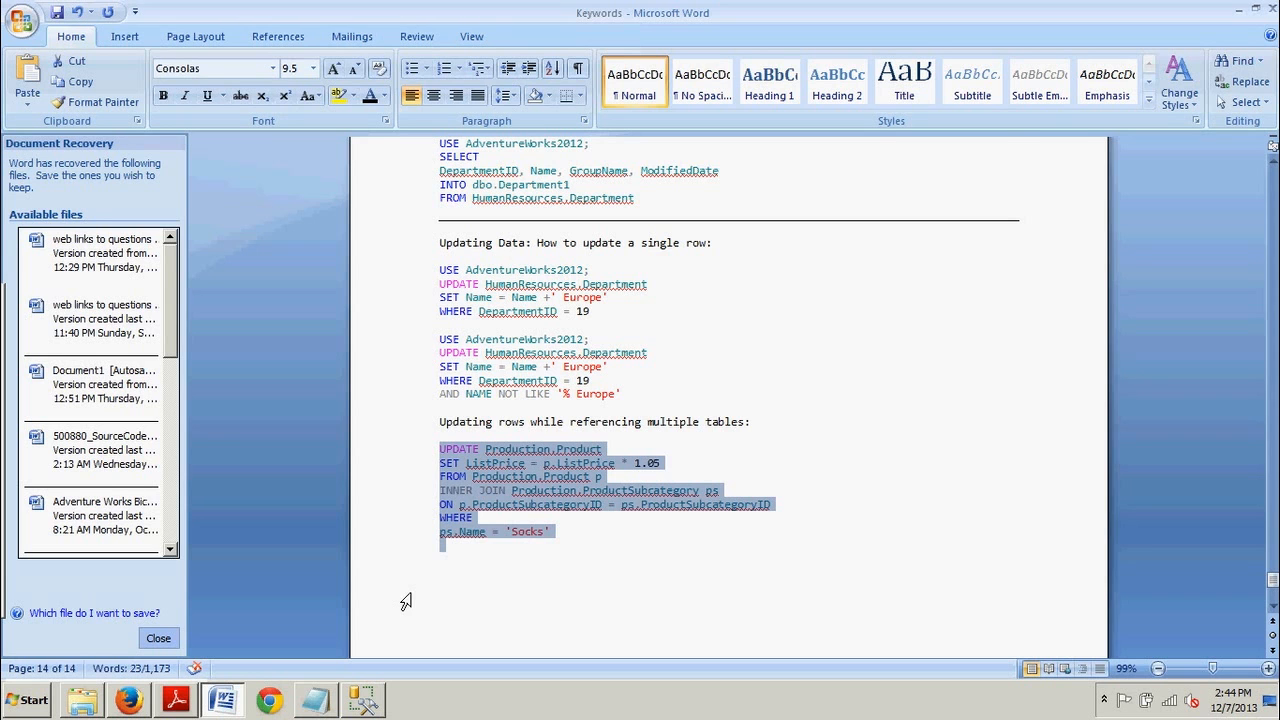
left_click(363, 699)
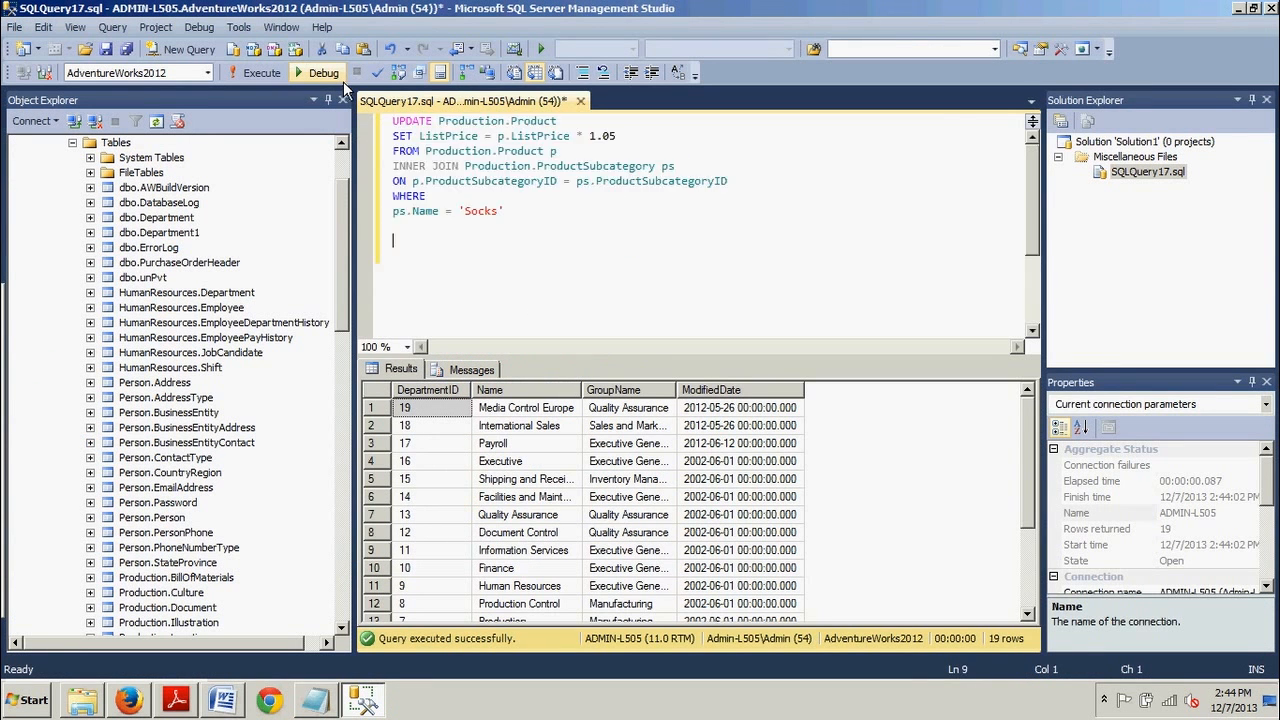
Step: Execute the Socks 5% list price UPDATE, with Messages reporting 4 rows affected
left_click(255, 72)
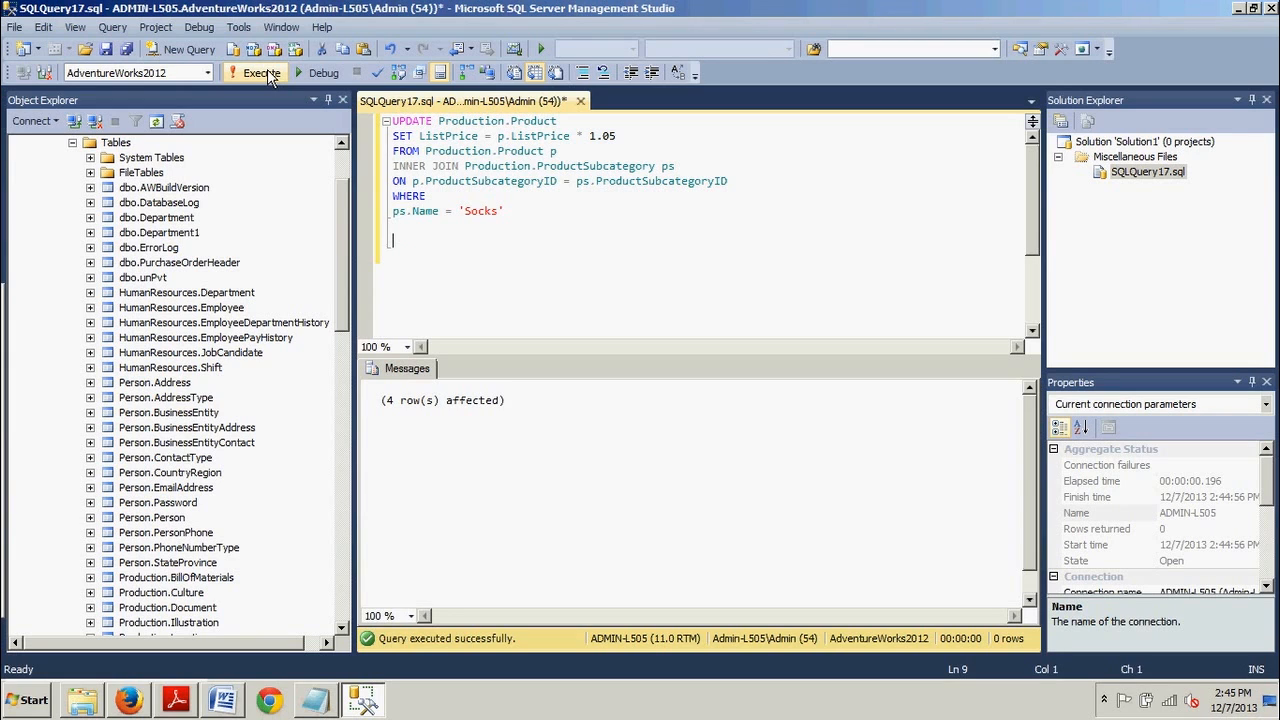
mouse_move(516, 193)
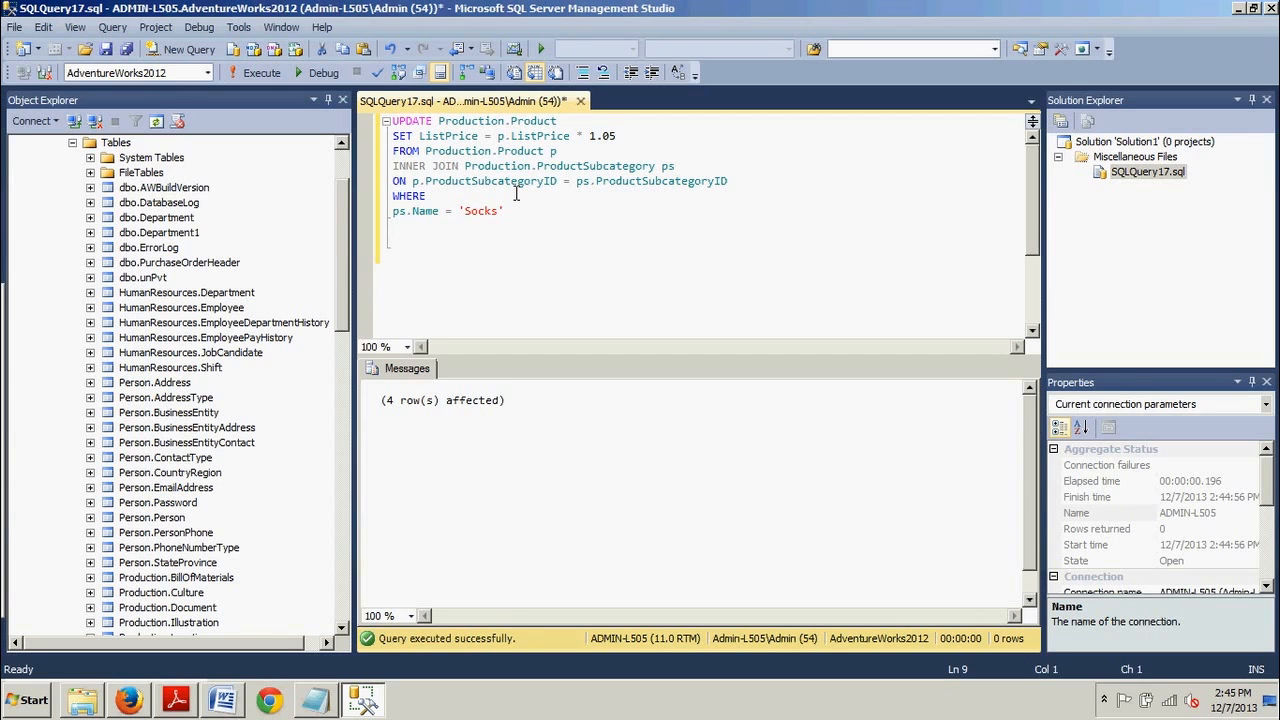
left_click(393, 240)
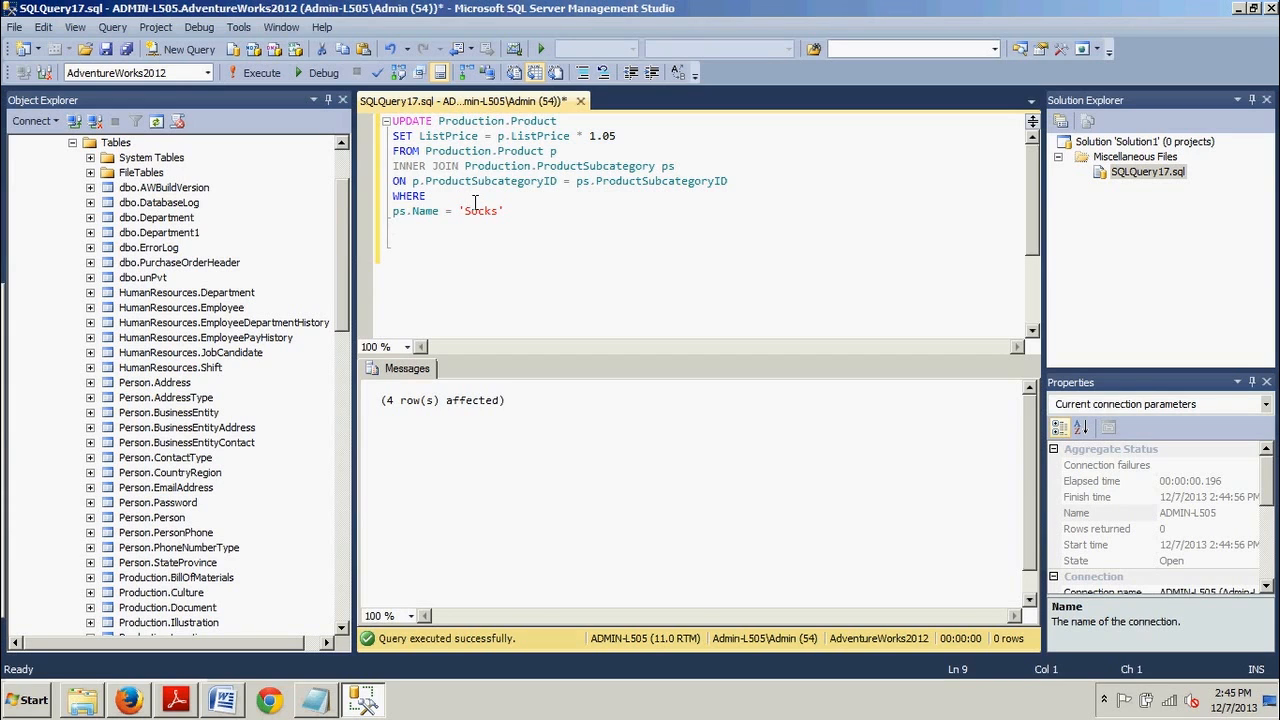
left_click(393, 240)
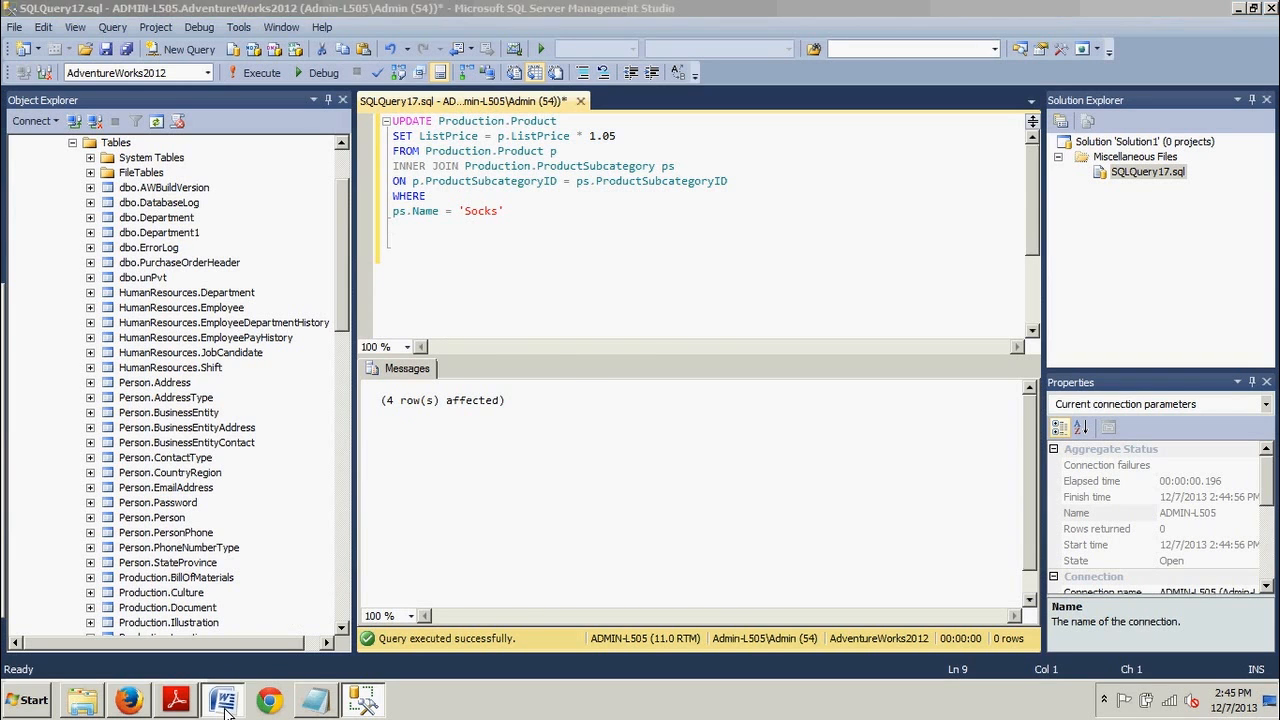
Step: Return to the Word scripts to pick the department 19 NOT LIKE '% Europe' update
left_click(222, 699)
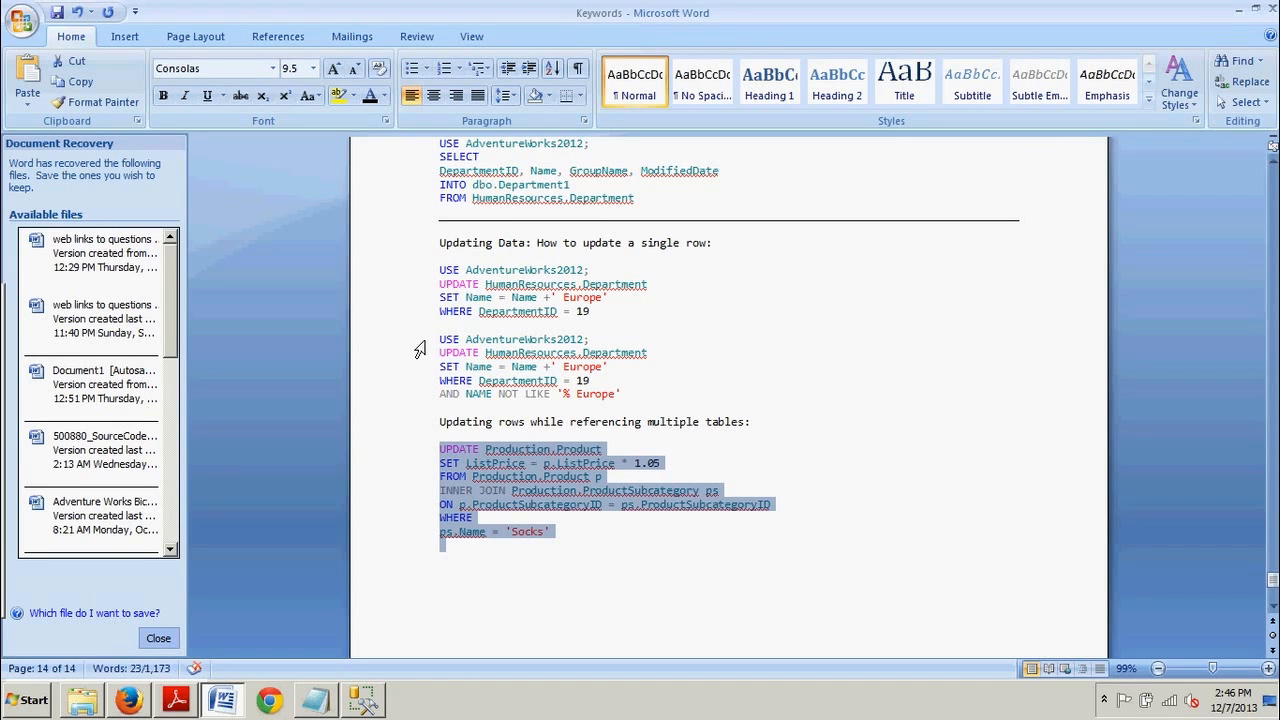
mouse_move(443, 338)
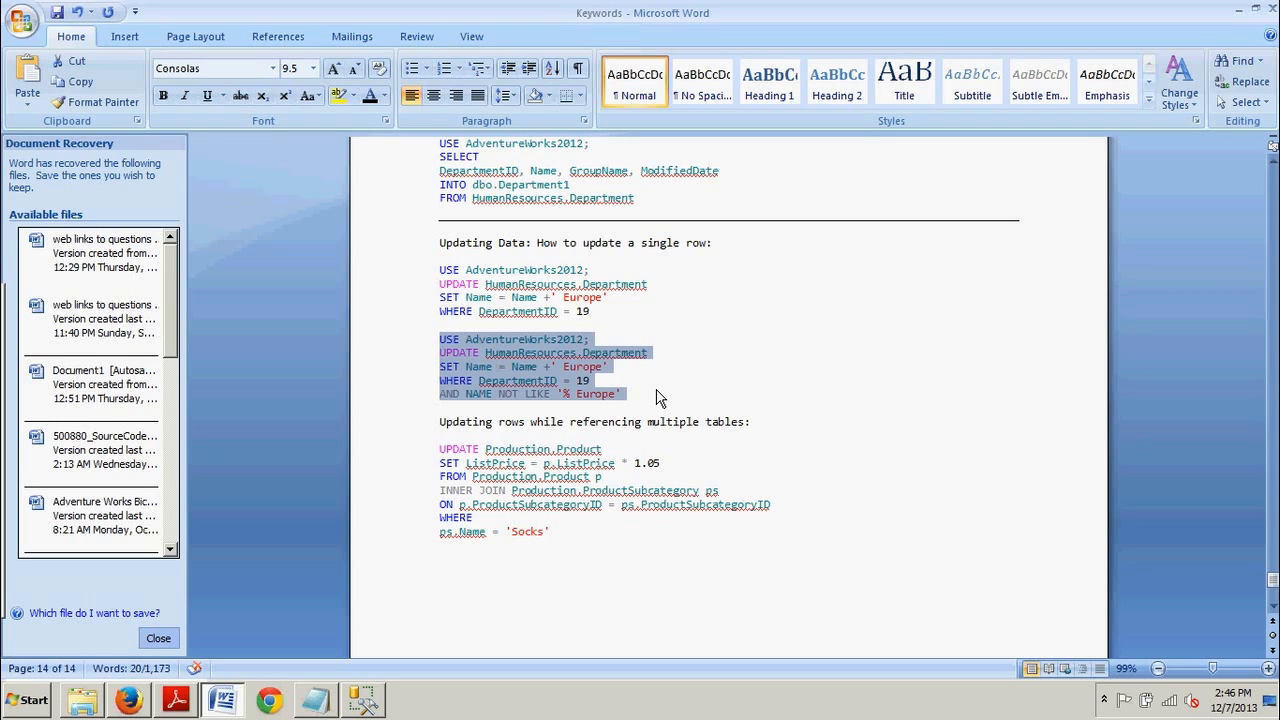
mouse_move(157, 638)
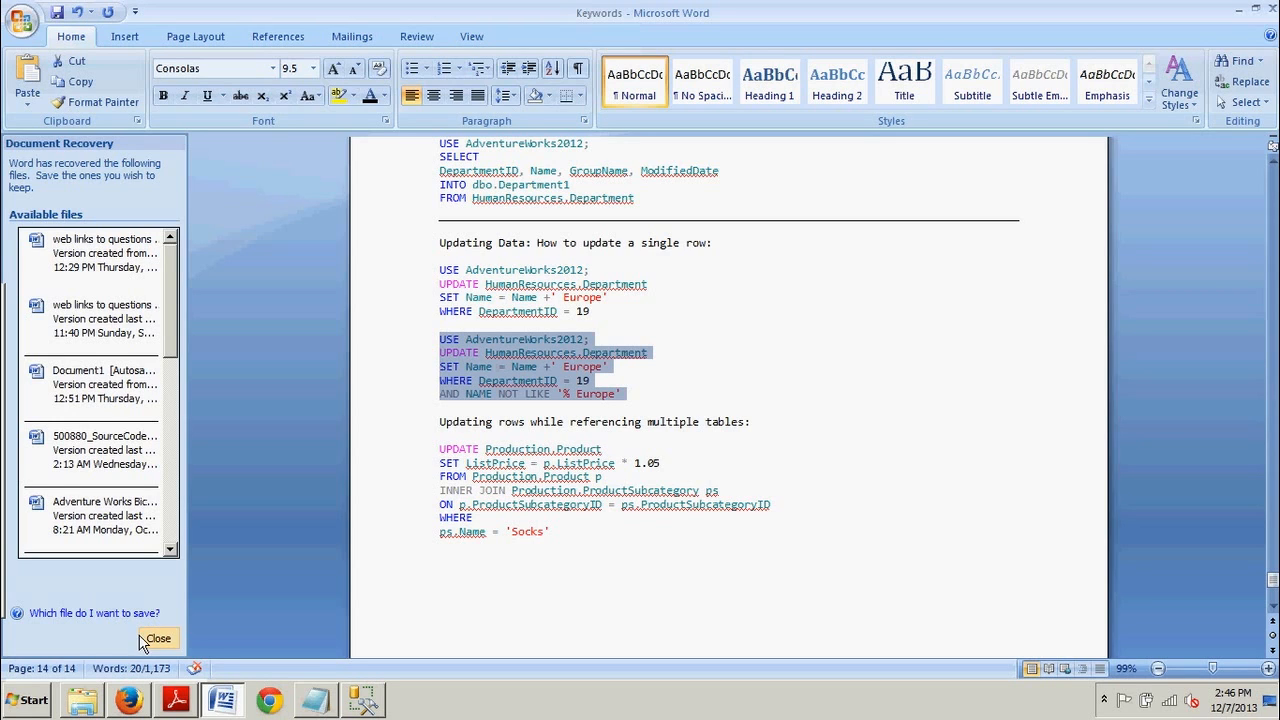